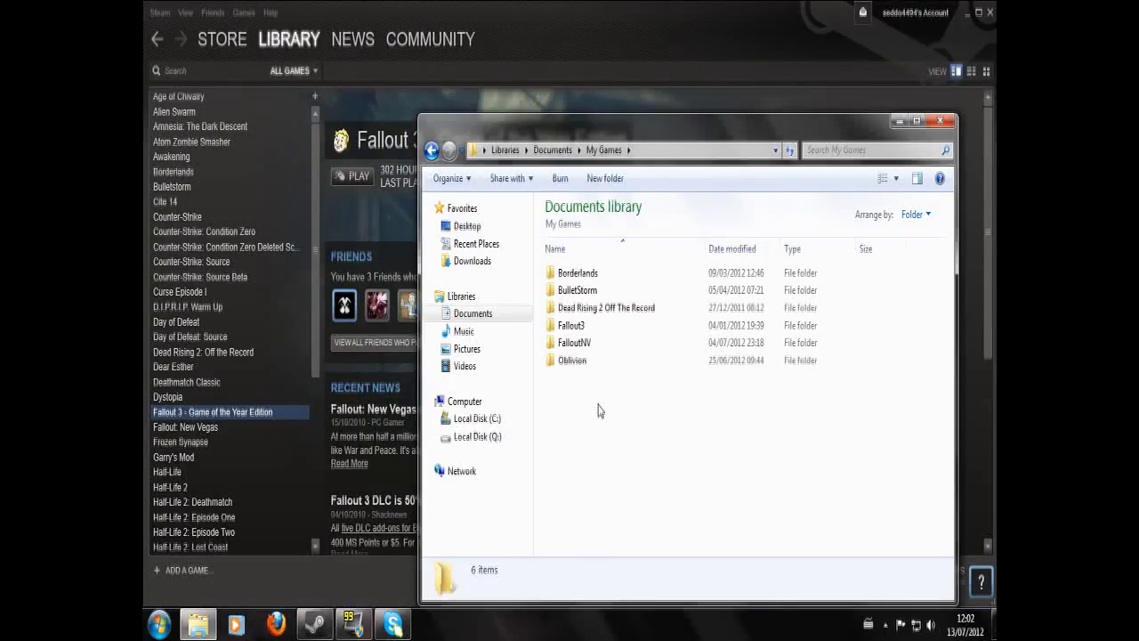
{"action": "mouse_move", "coordinate": [614, 401]}
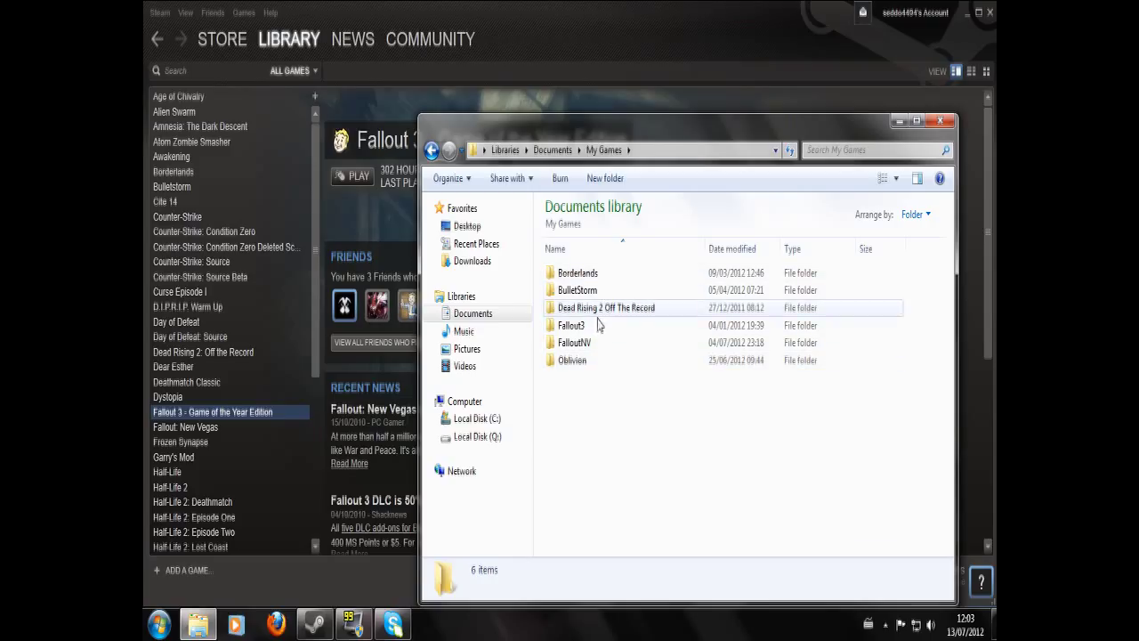
{"action": "mouse_move", "coordinate": [556, 173]}
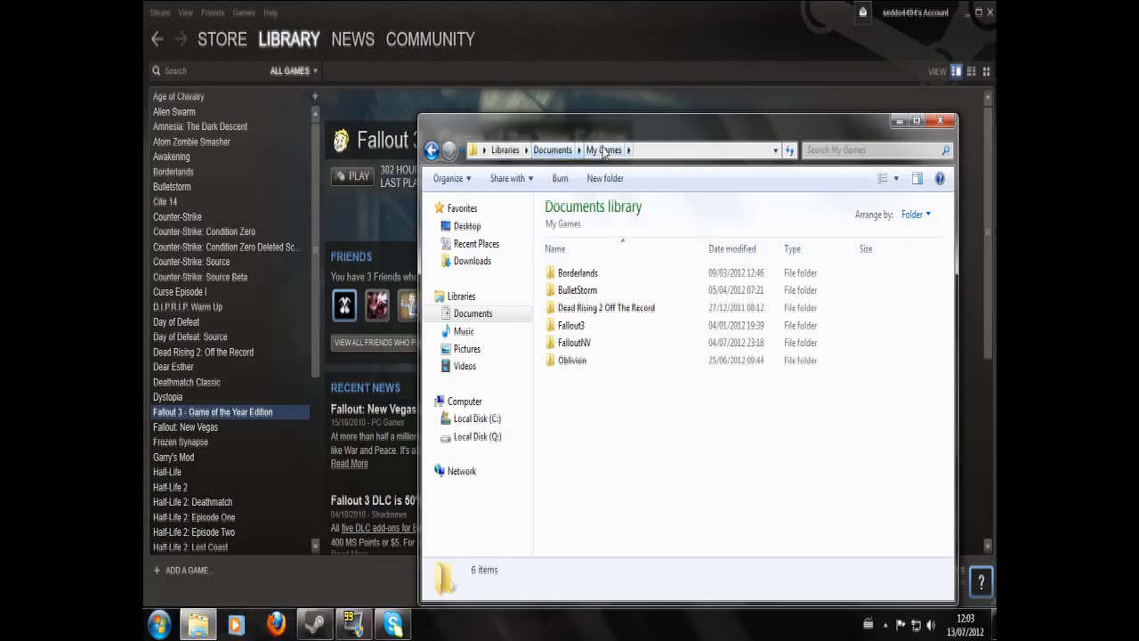
- Go into the Fallout3 game folder and then its Saves subfolder
{"action": "left_click", "coordinate": [571, 324]}
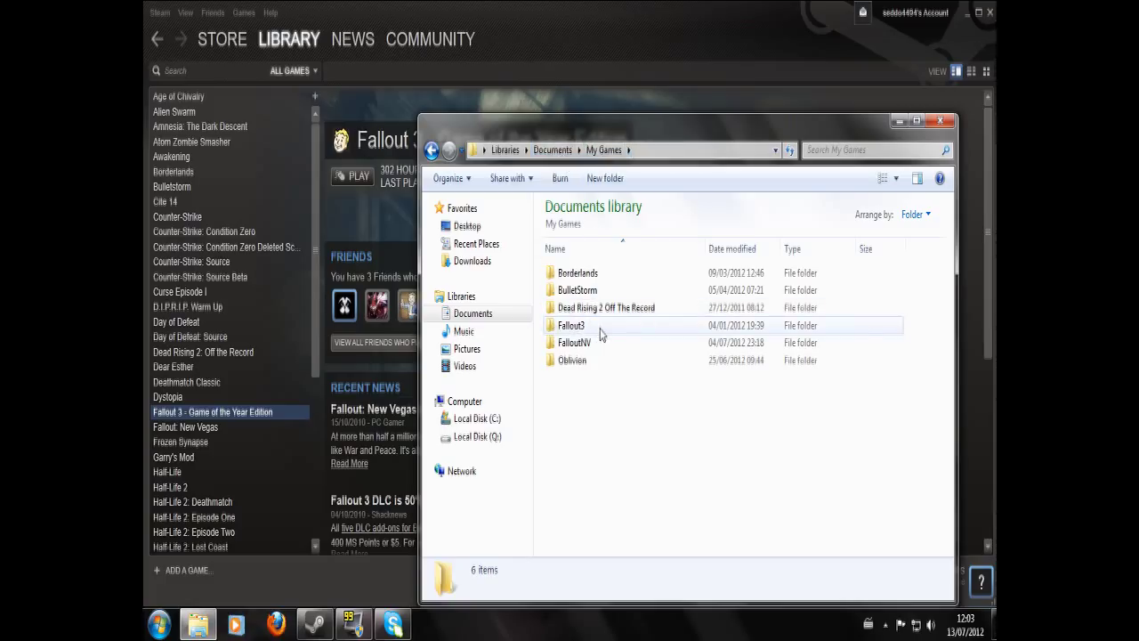
{"action": "double_click", "coordinate": [571, 324]}
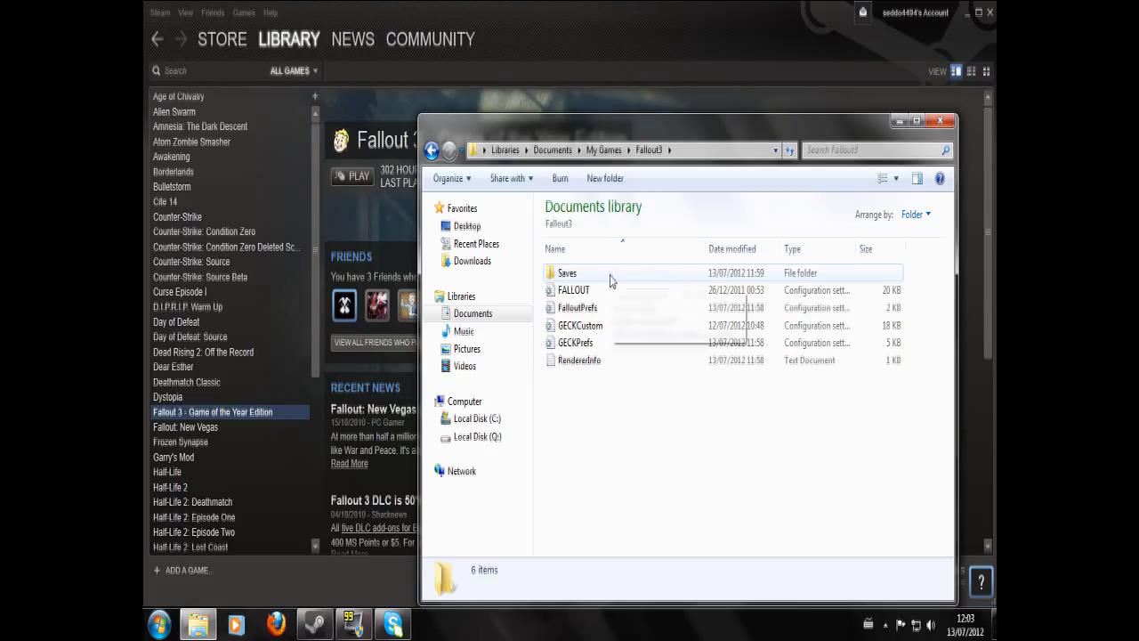
{"action": "double_click", "coordinate": [567, 274]}
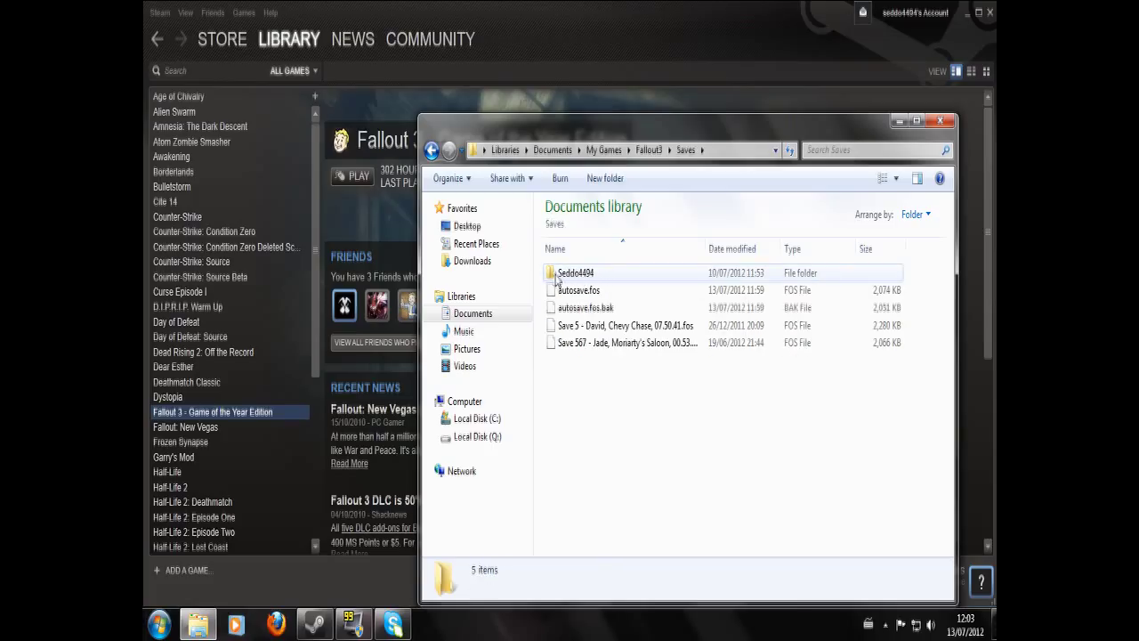
{"action": "mouse_move", "coordinate": [576, 273]}
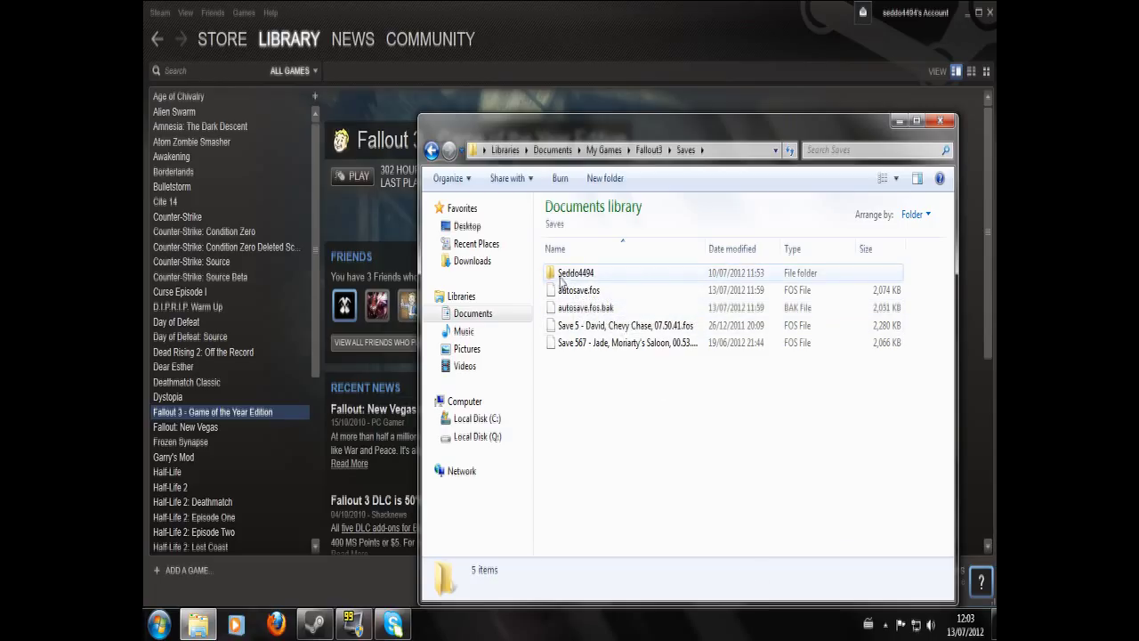
{"action": "double_click", "coordinate": [576, 272]}
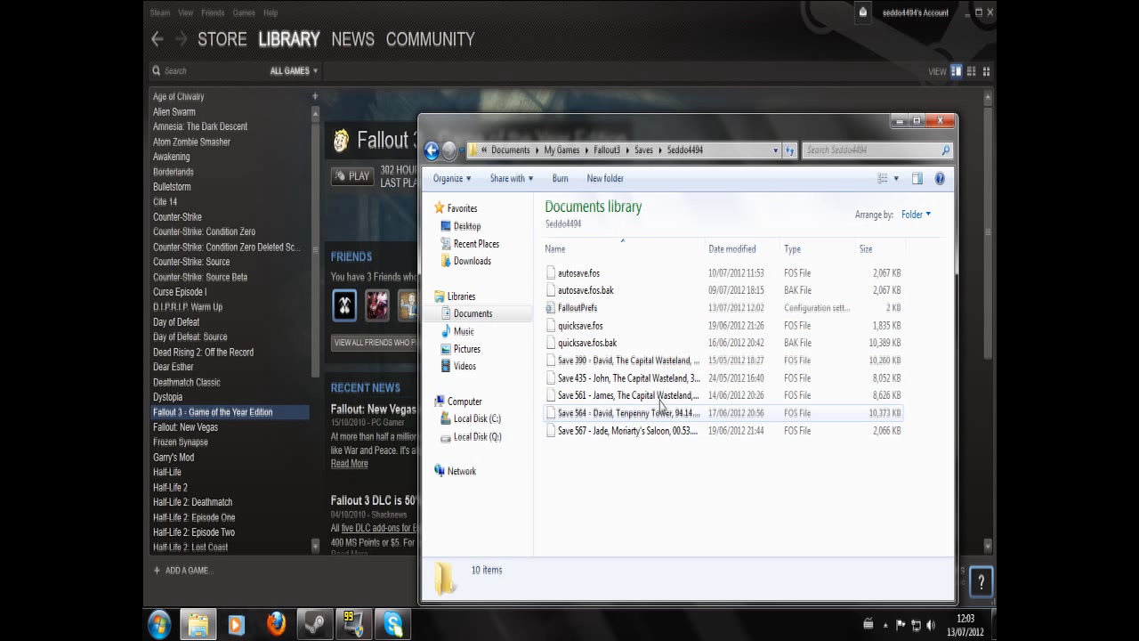
{"action": "mouse_move", "coordinate": [681, 383]}
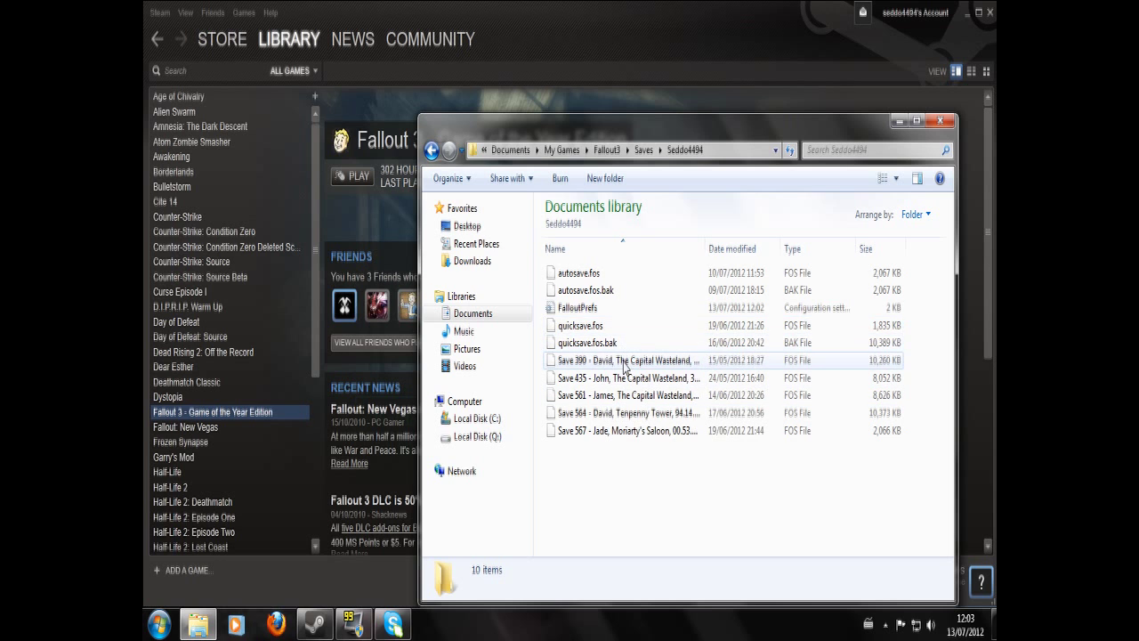
{"action": "left_click", "coordinate": [623, 359]}
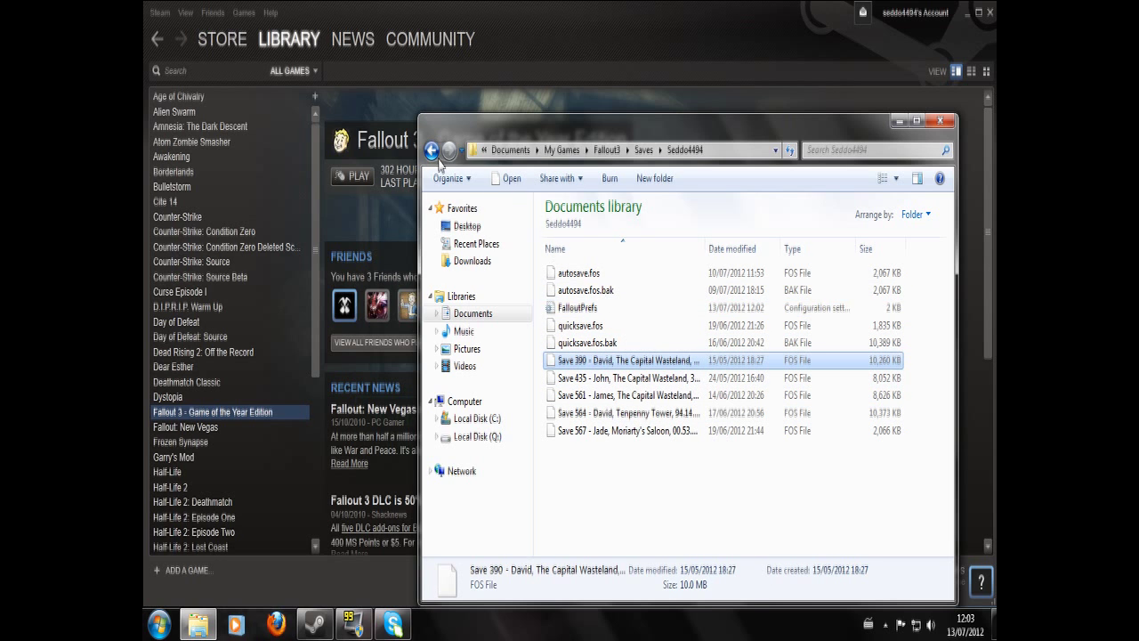
{"action": "left_click", "coordinate": [429, 149]}
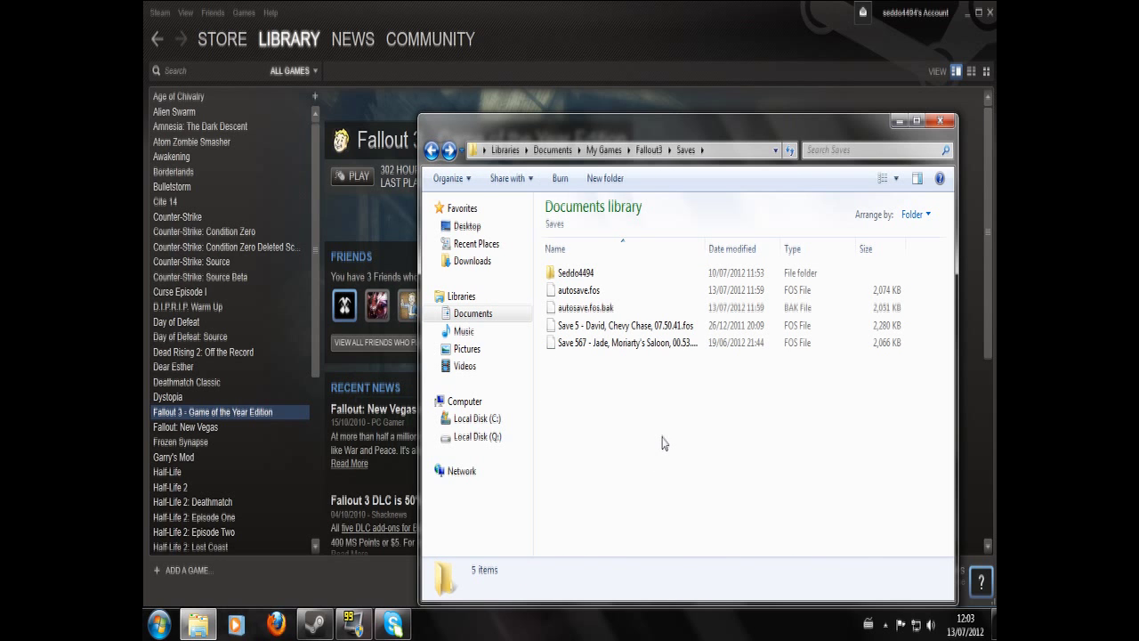
- Check that Save 390 now appears beside Save 5 in the main Saves folder
{"action": "left_click", "coordinate": [623, 325]}
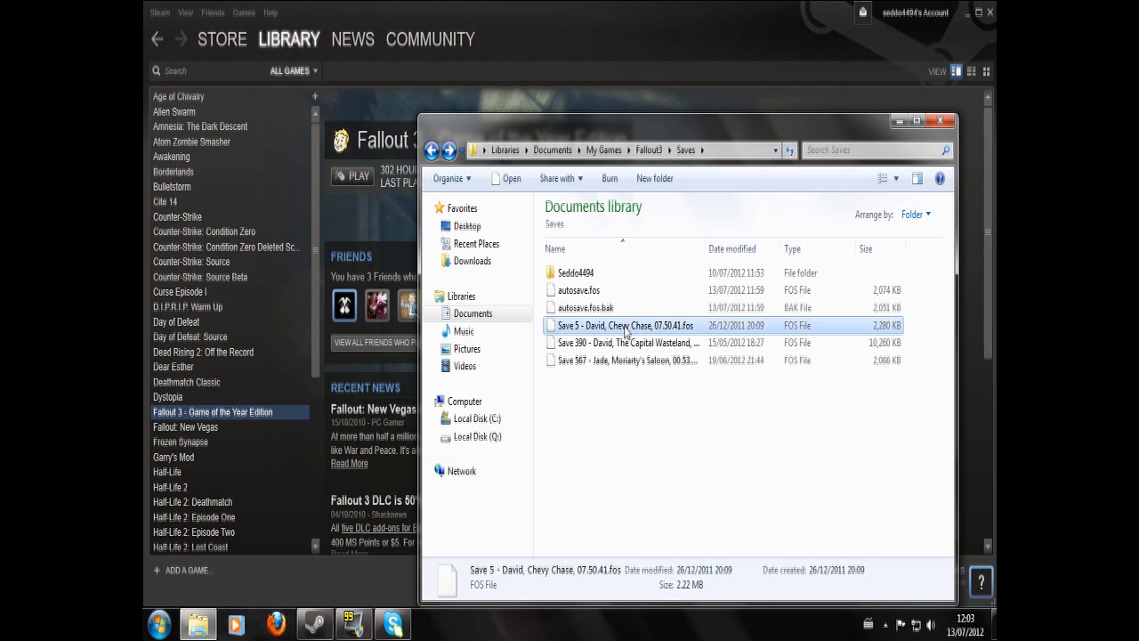
{"action": "left_click", "coordinate": [623, 342]}
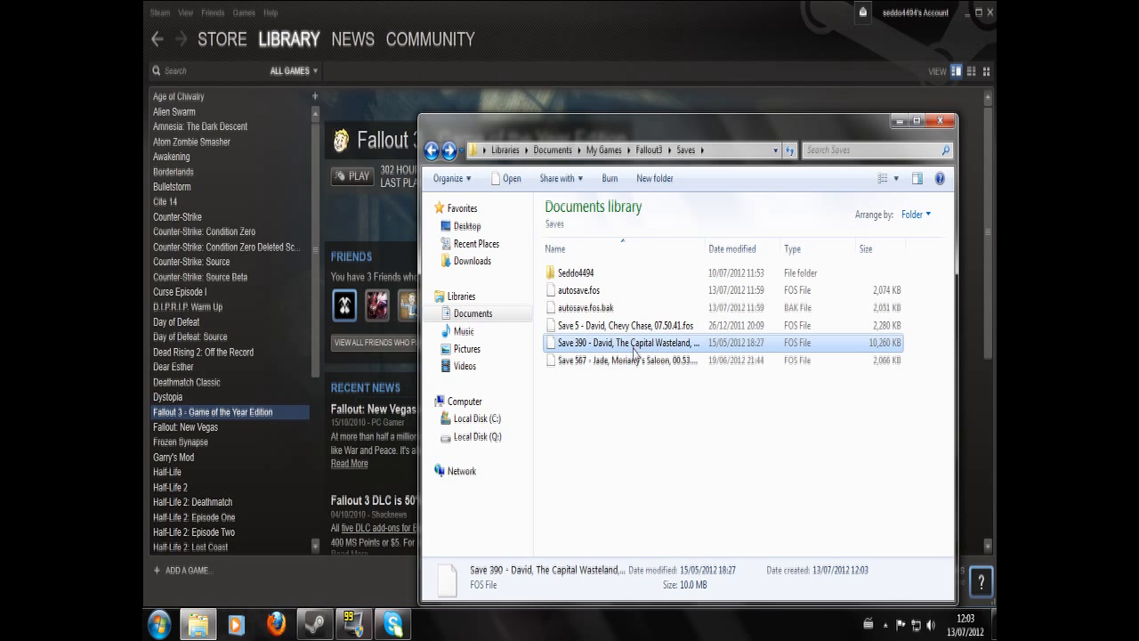
{"action": "left_click", "coordinate": [623, 325]}
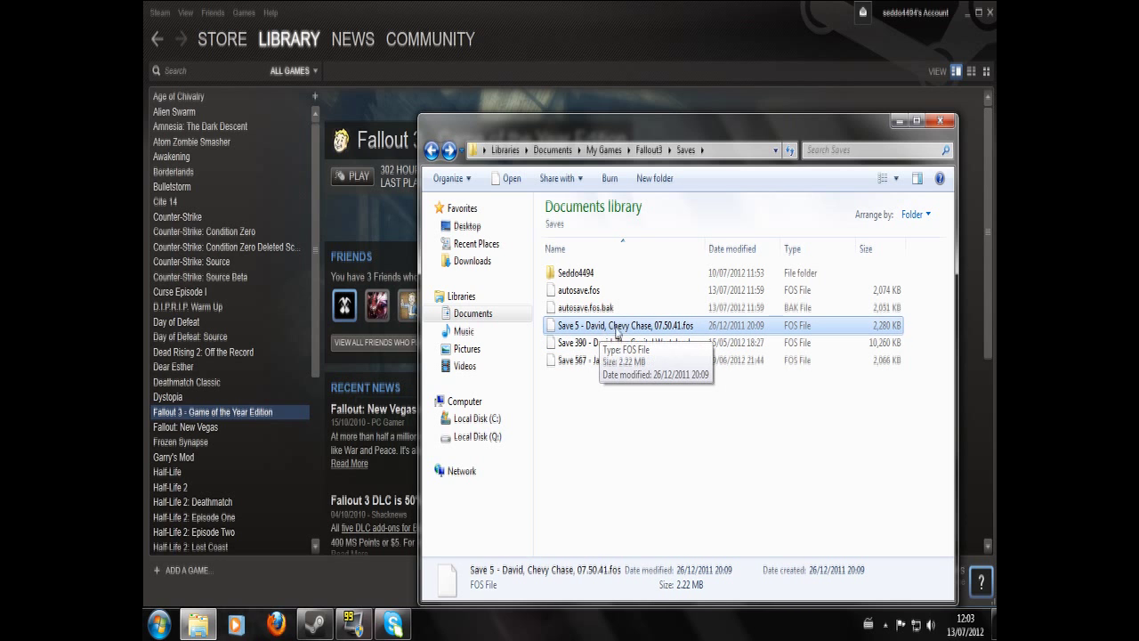
{"action": "mouse_move", "coordinate": [703, 332]}
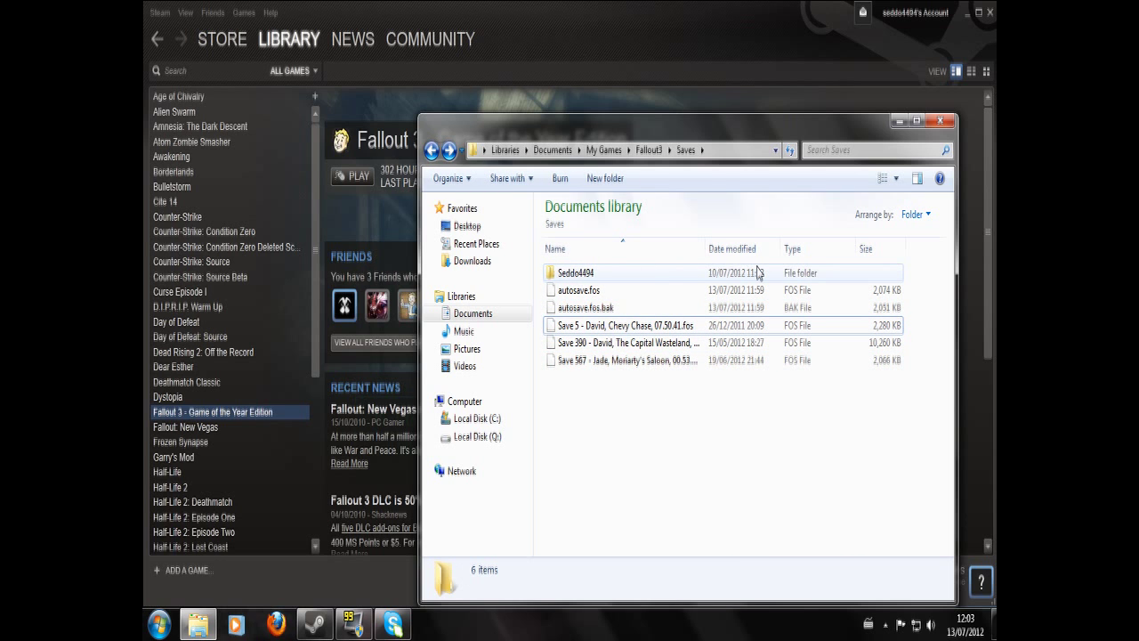
{"action": "left_click", "coordinate": [623, 342]}
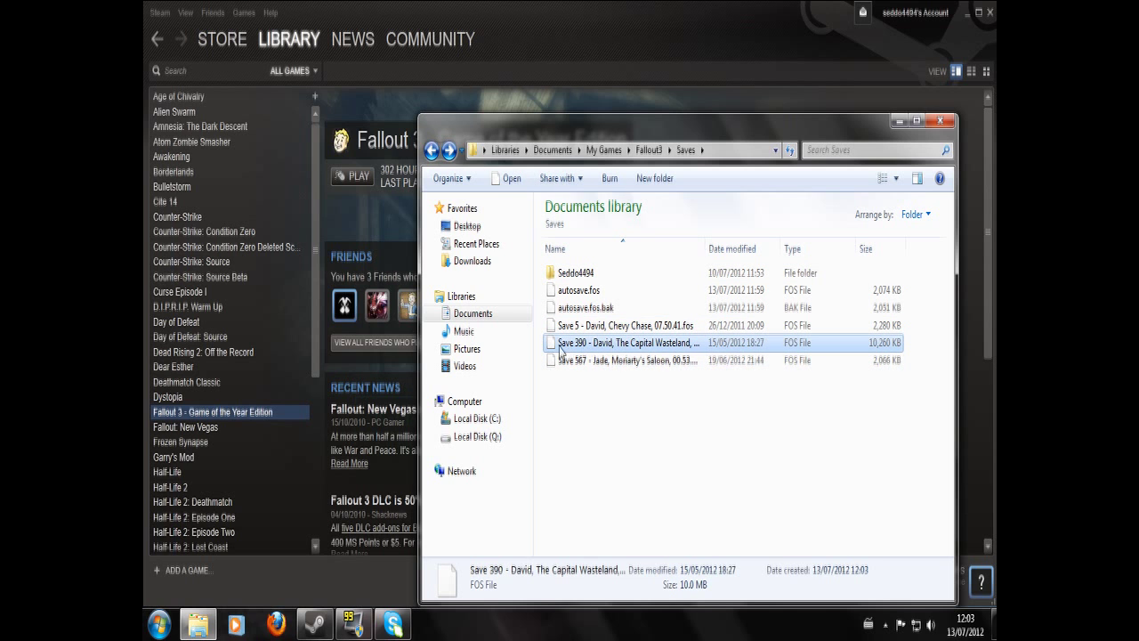
{"action": "left_click", "coordinate": [623, 361]}
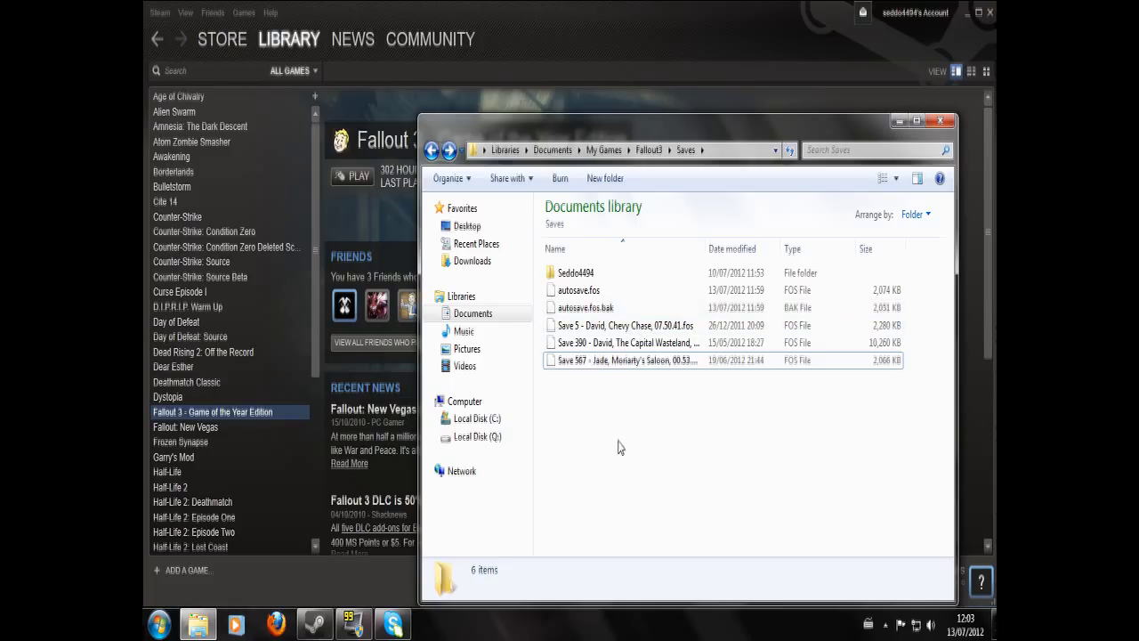
{"action": "mouse_move", "coordinate": [611, 447]}
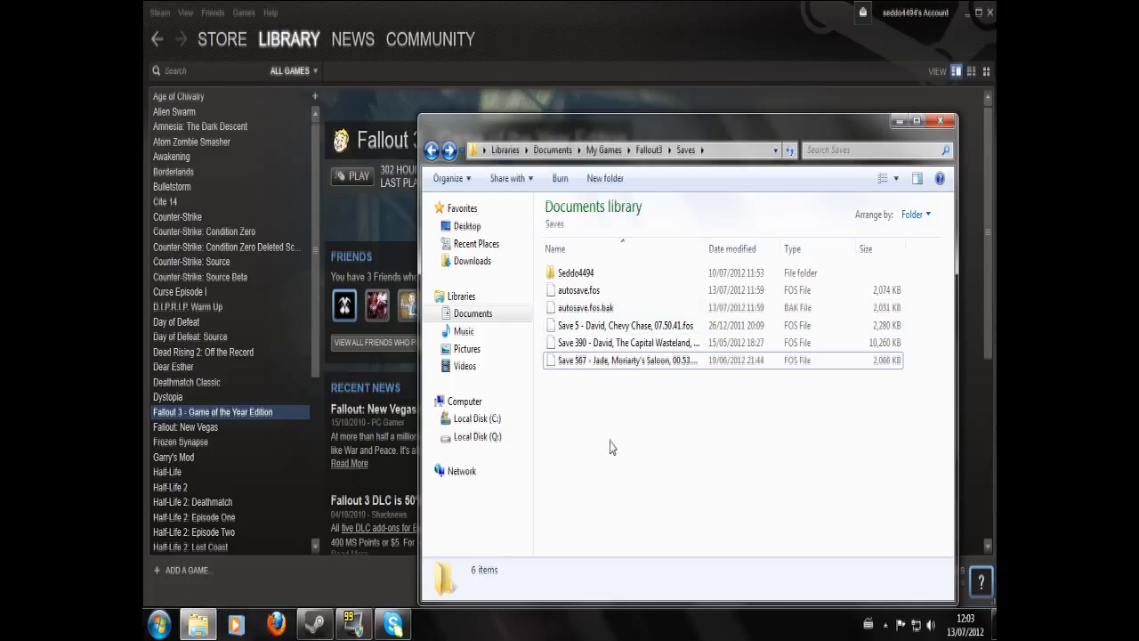